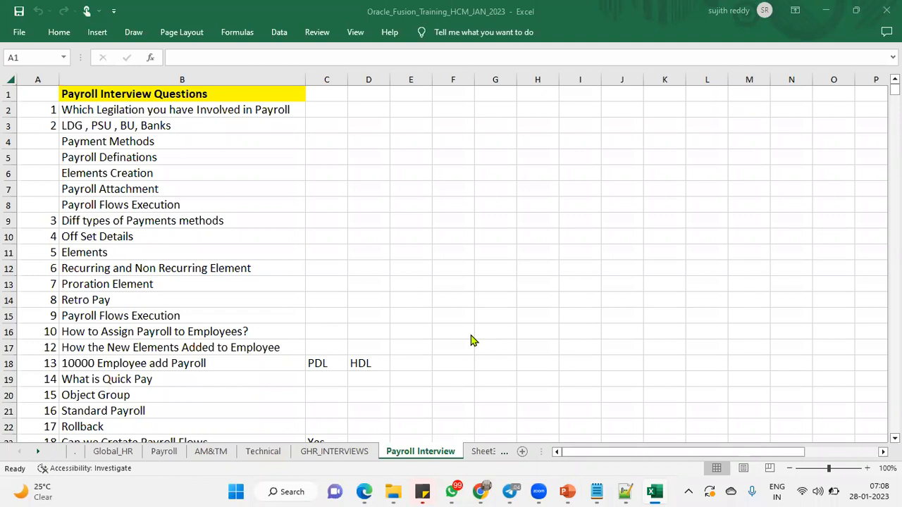
mouse_move(126, 183)
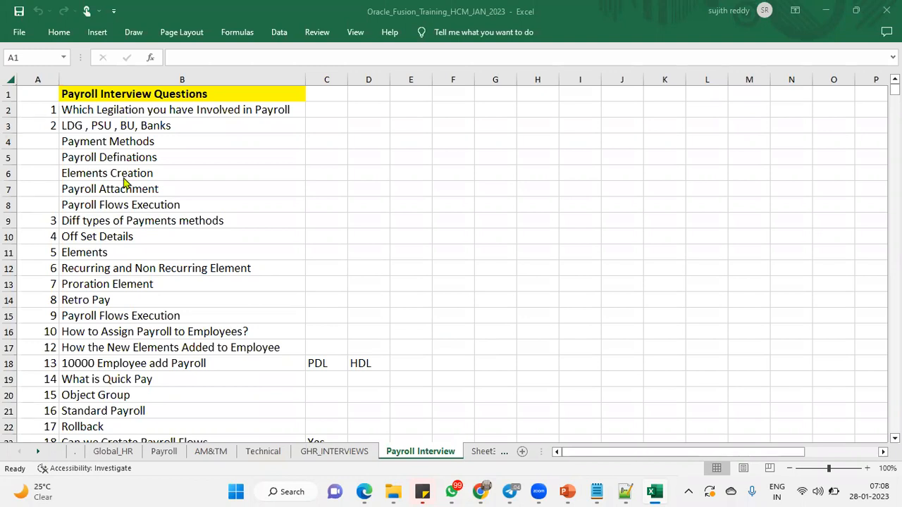
mouse_move(313, 242)
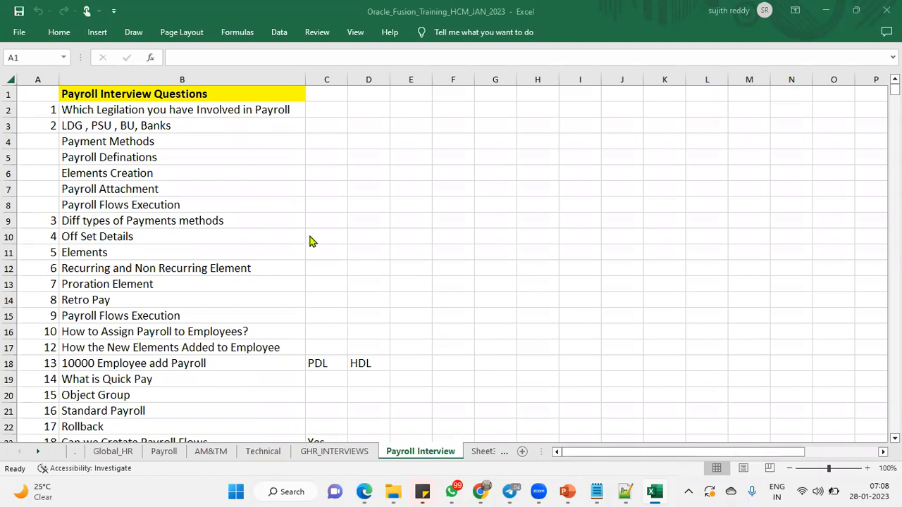
mouse_move(145, 121)
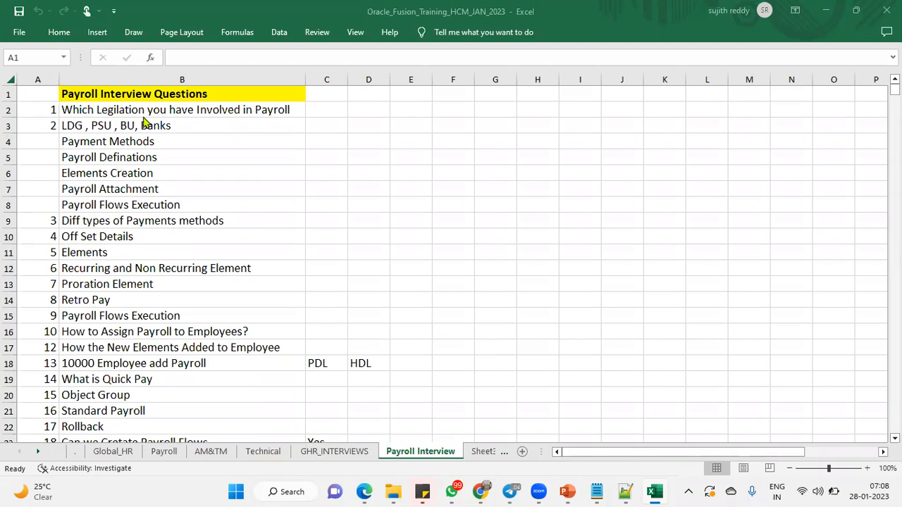
Select the LDG, PSU, BU, Banks question, then the Payroll Definations topic.
click(182, 110)
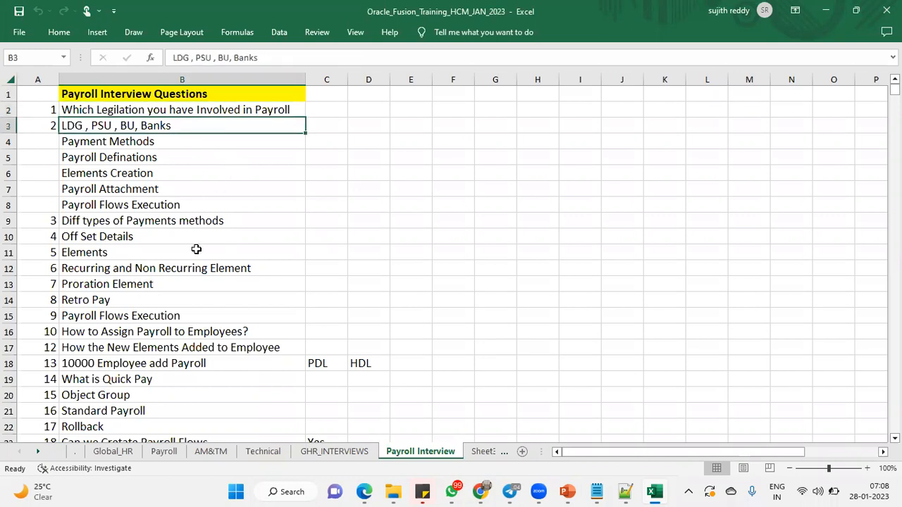
mouse_move(234, 270)
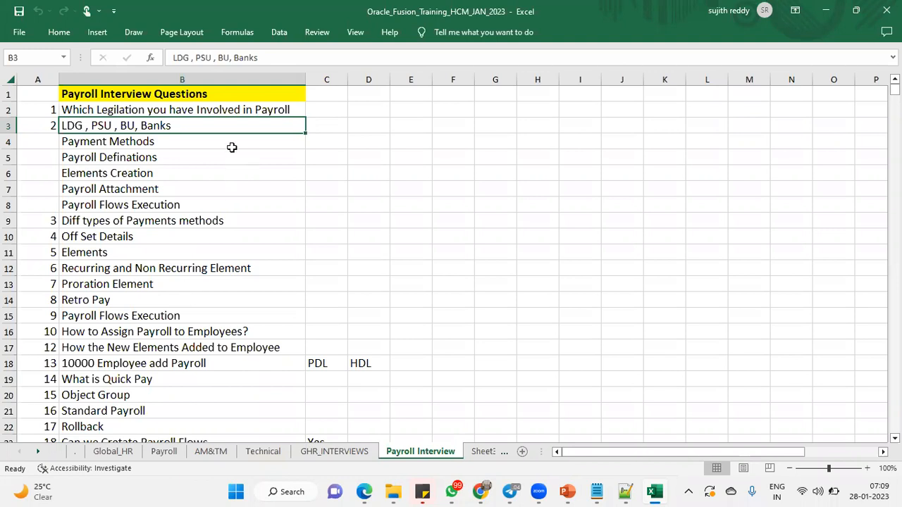
click(181, 141)
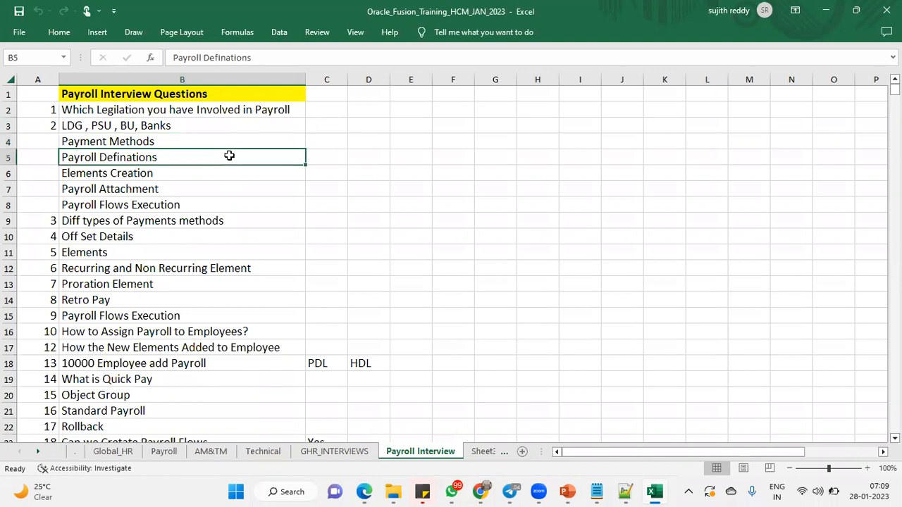
mouse_move(404, 172)
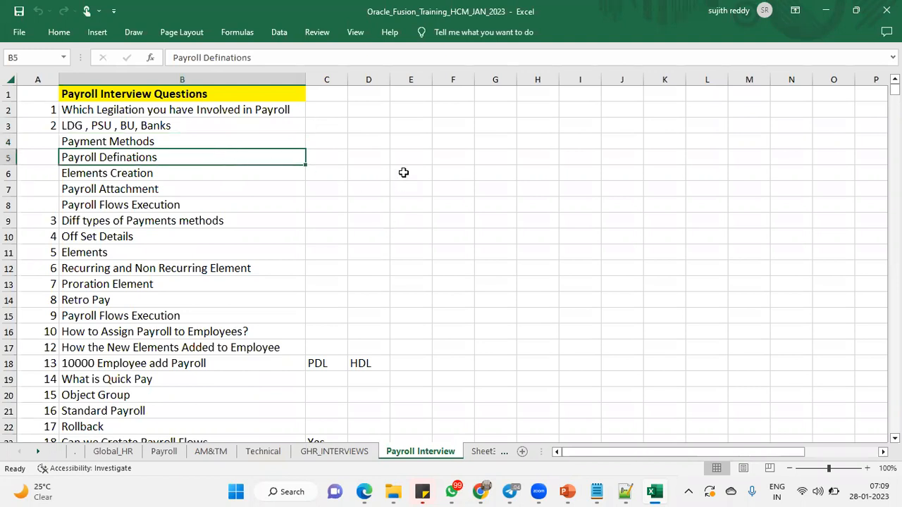
mouse_move(502, 457)
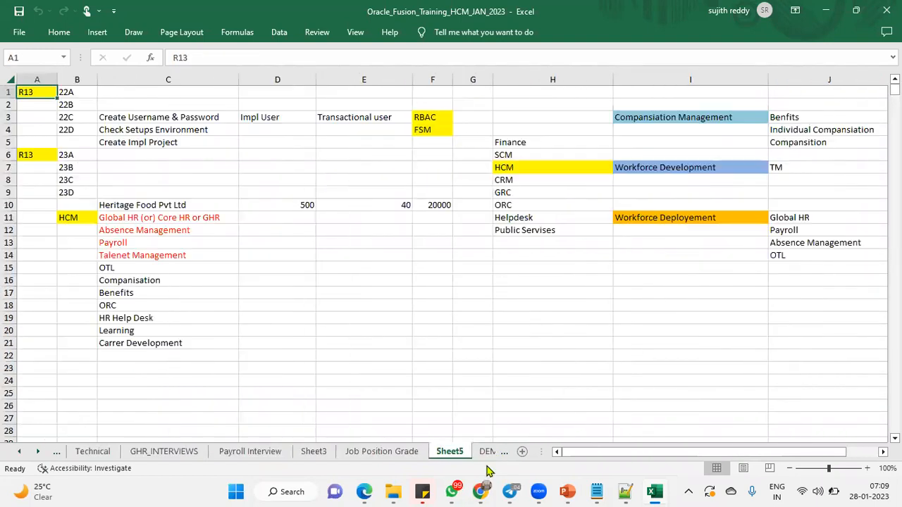
Via Value Sets, open Off Set Details and select the date names (A2:A6) and meanings (B2:B6).
click(417, 451)
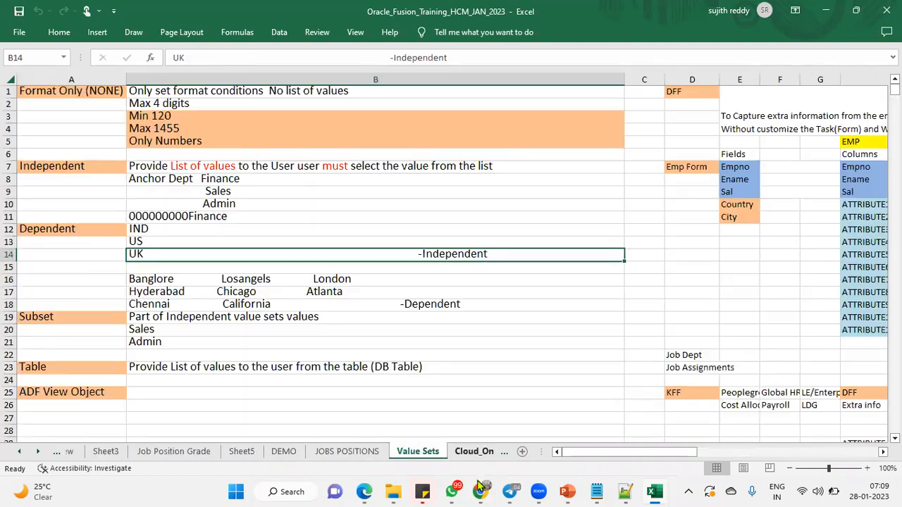
click(423, 451)
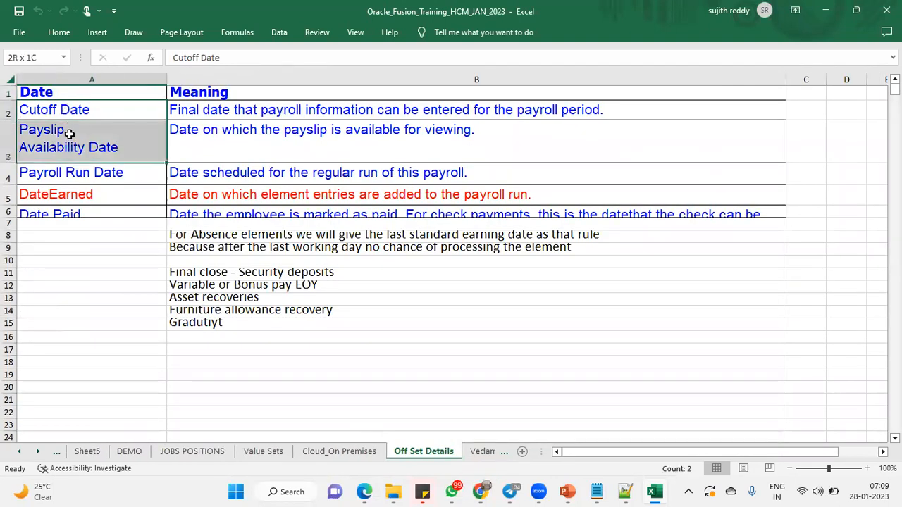
click(70, 172)
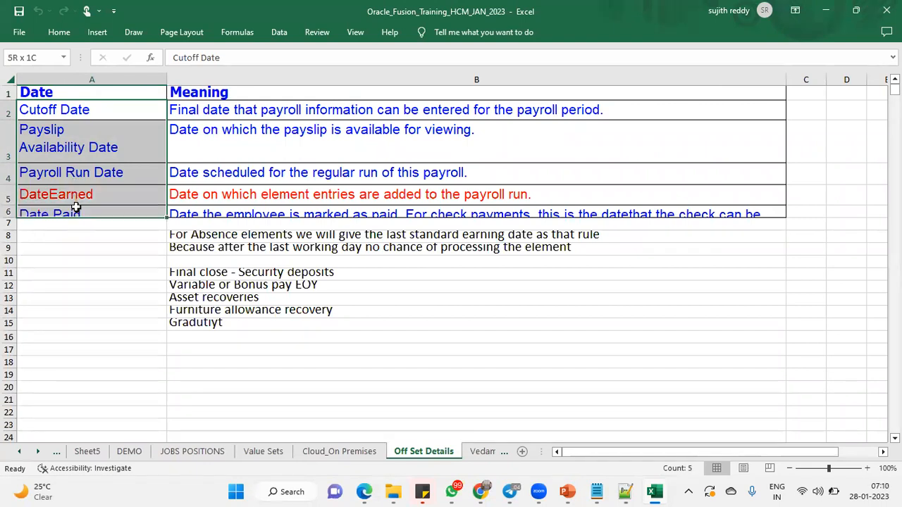
click(92, 110)
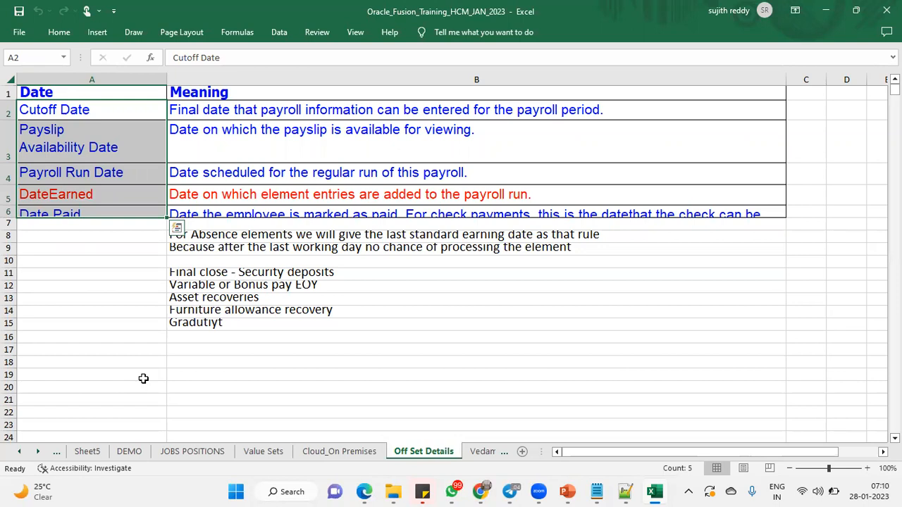
mouse_move(171, 304)
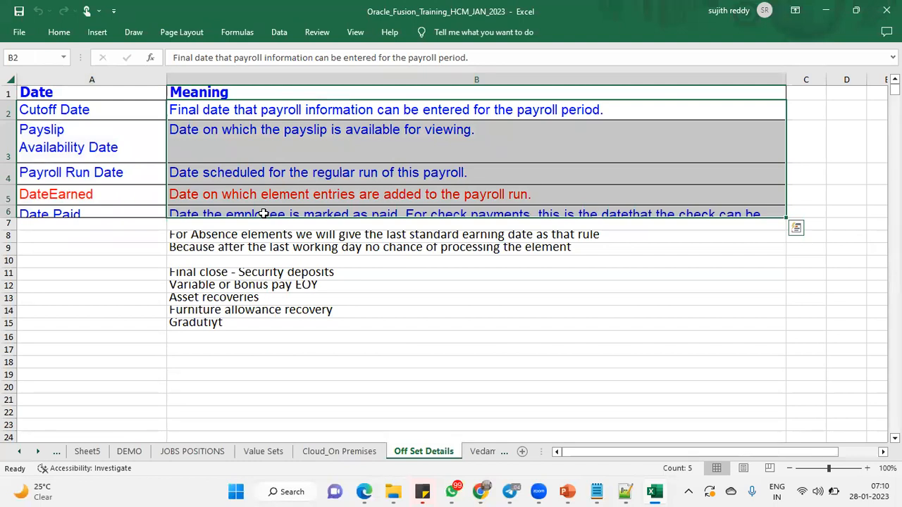
mouse_move(56, 464)
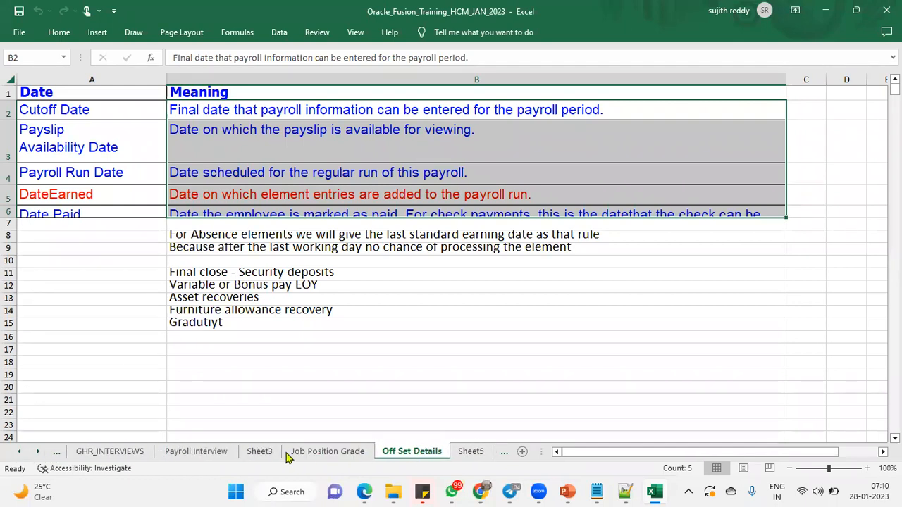
Return to the Payroll Interview sheet and select the Elements Creation topic.
click(196, 451)
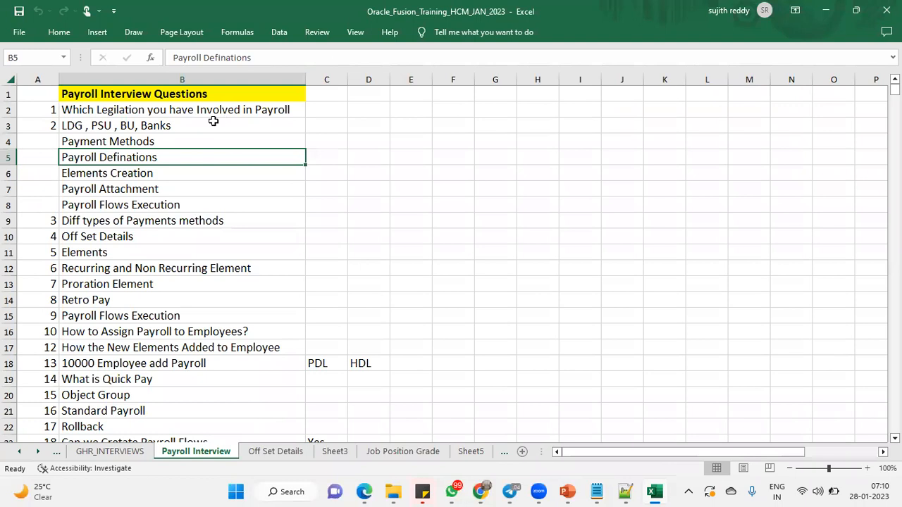
click(182, 173)
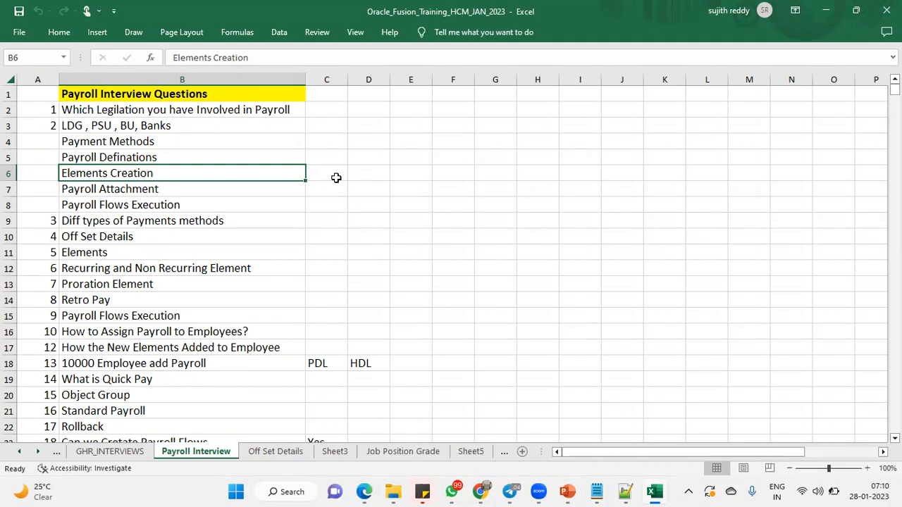
mouse_move(154, 189)
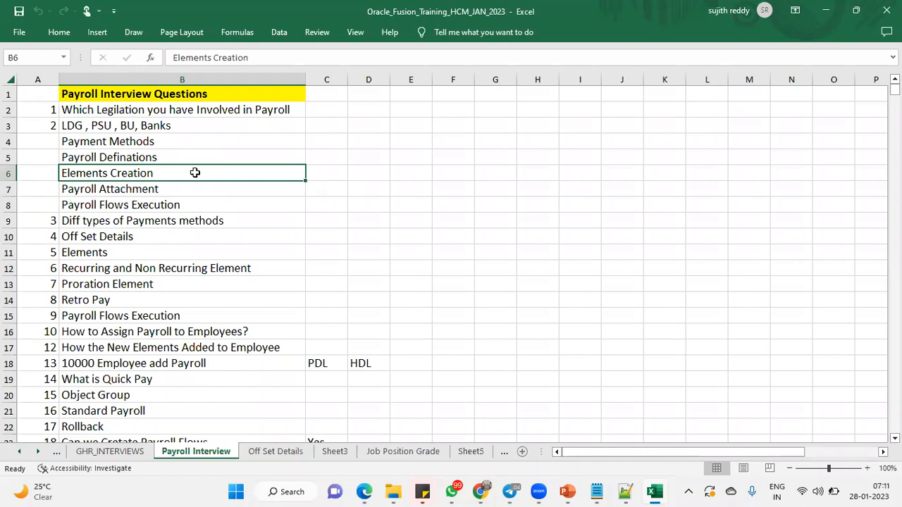
mouse_move(851, 491)
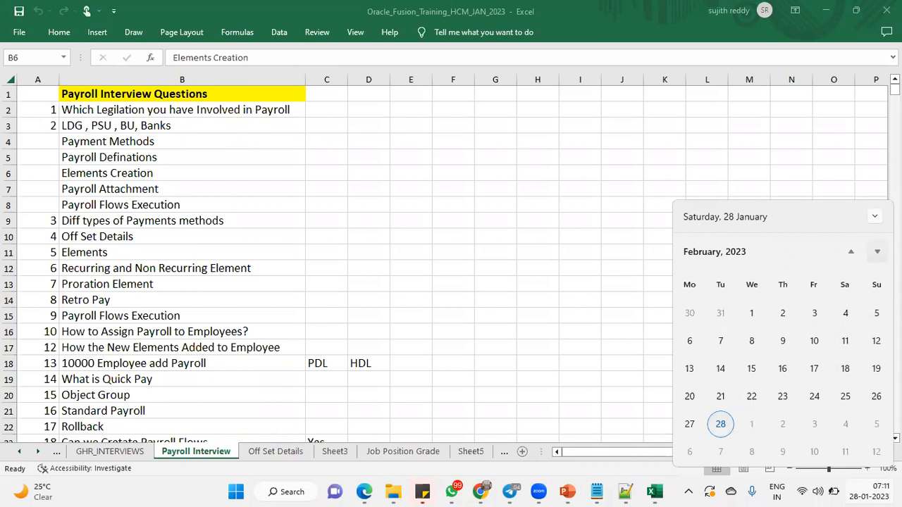
Page the calendar between March and February 2023, mark 28 February, and end on March.
click(877, 251)
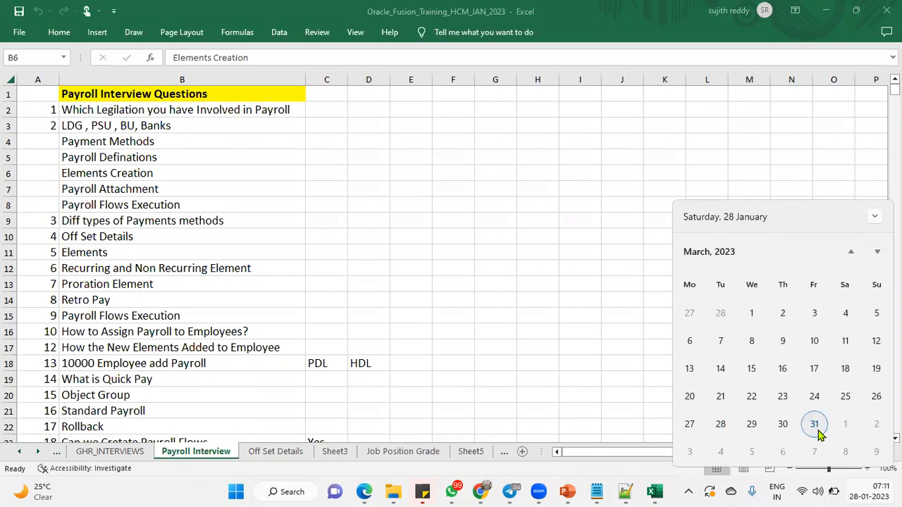
click(850, 252)
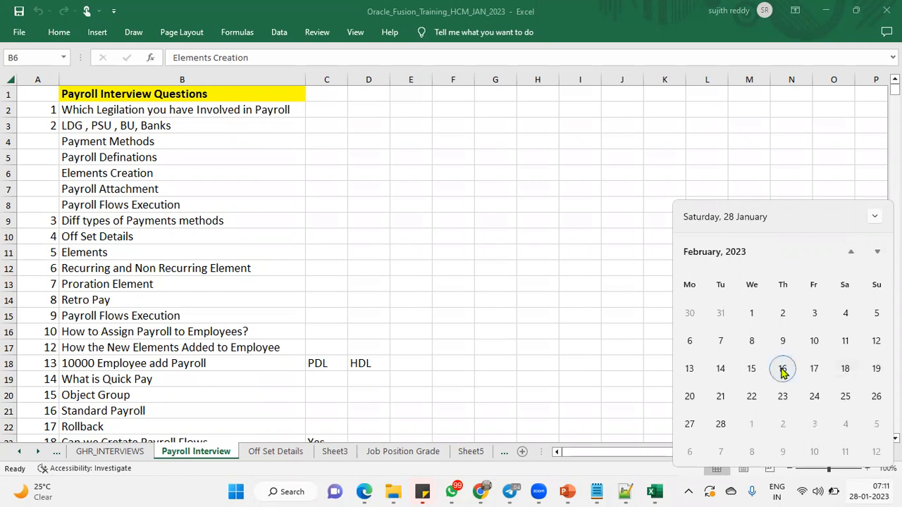
mouse_move(720, 423)
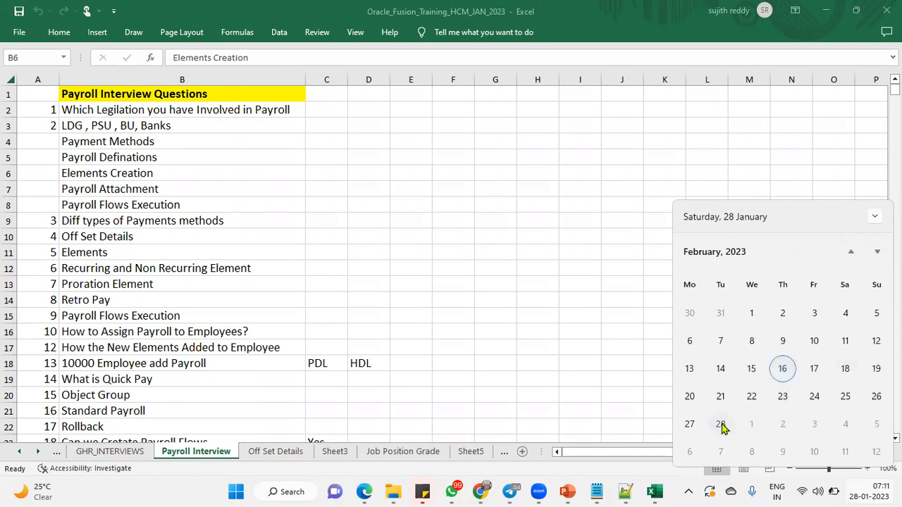
click(720, 424)
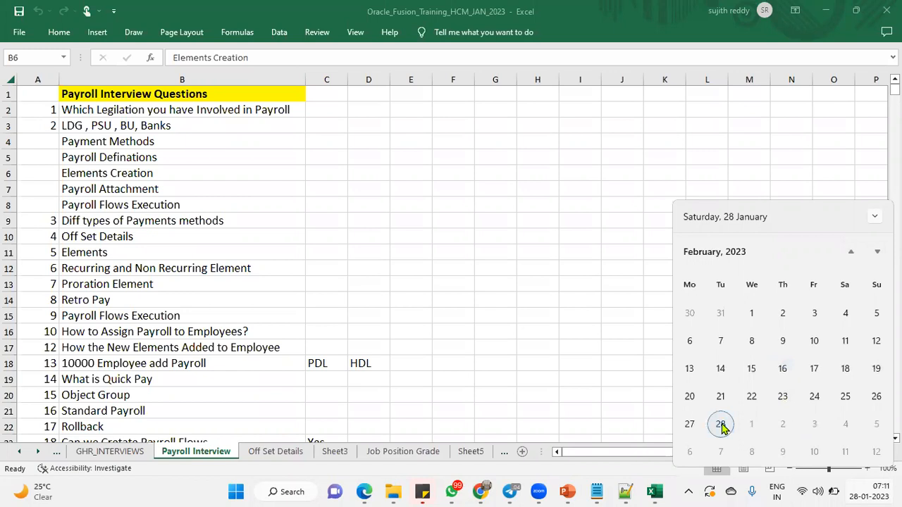
click(877, 251)
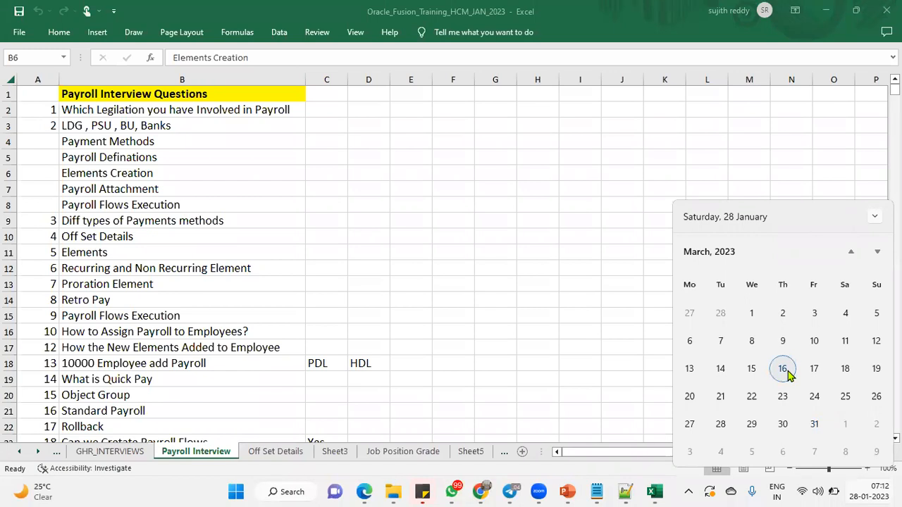
mouse_move(814, 424)
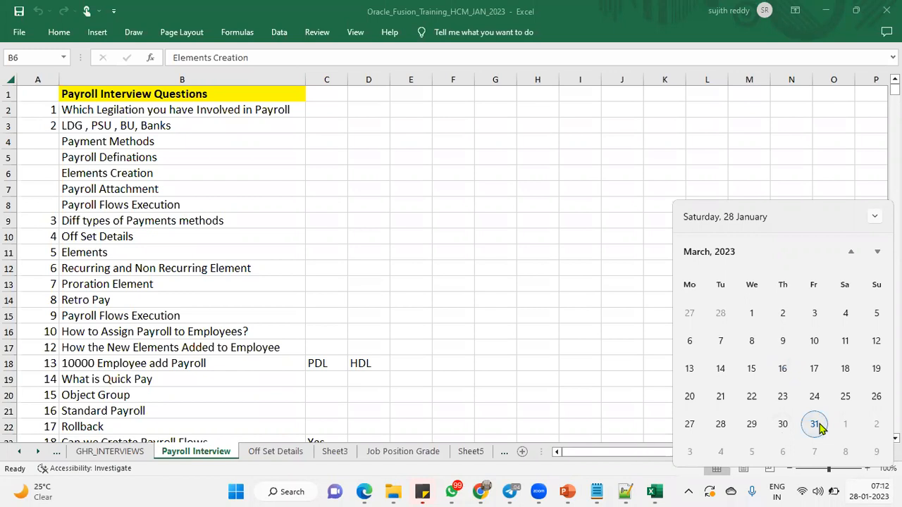
mouse_move(318, 367)
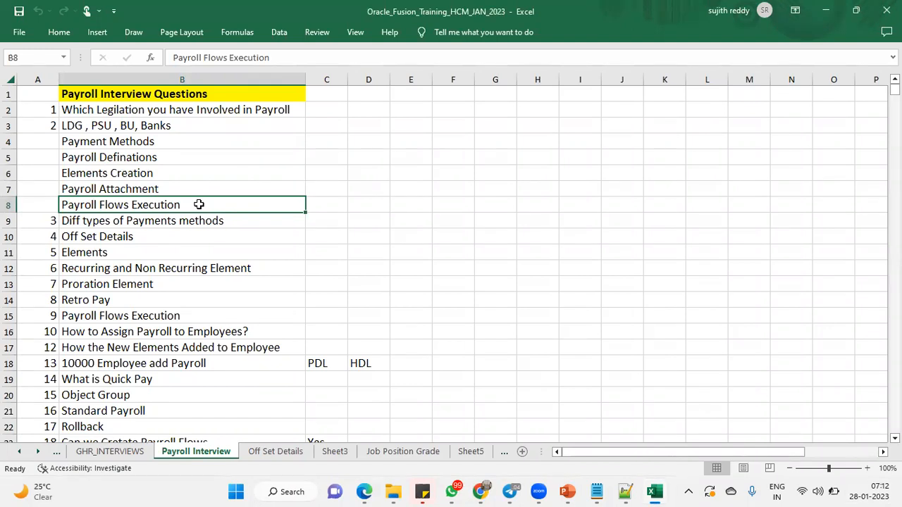
mouse_move(296, 124)
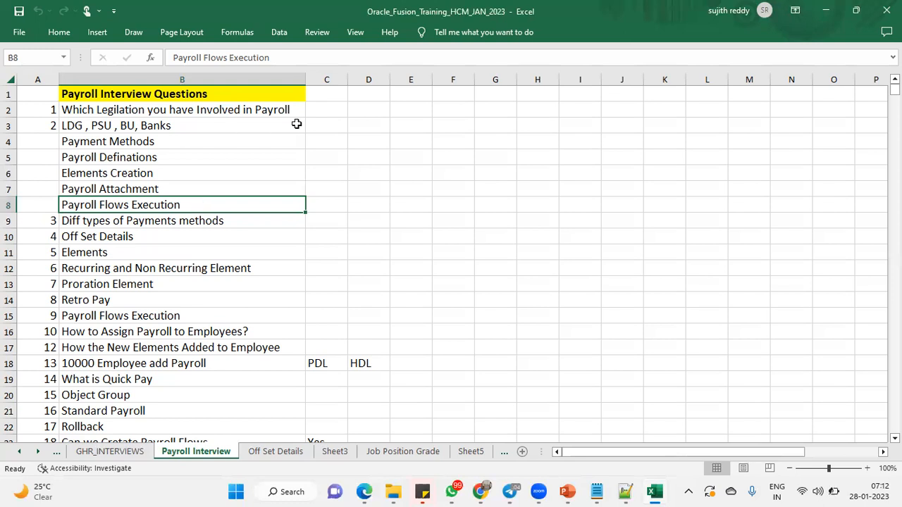
mouse_move(238, 132)
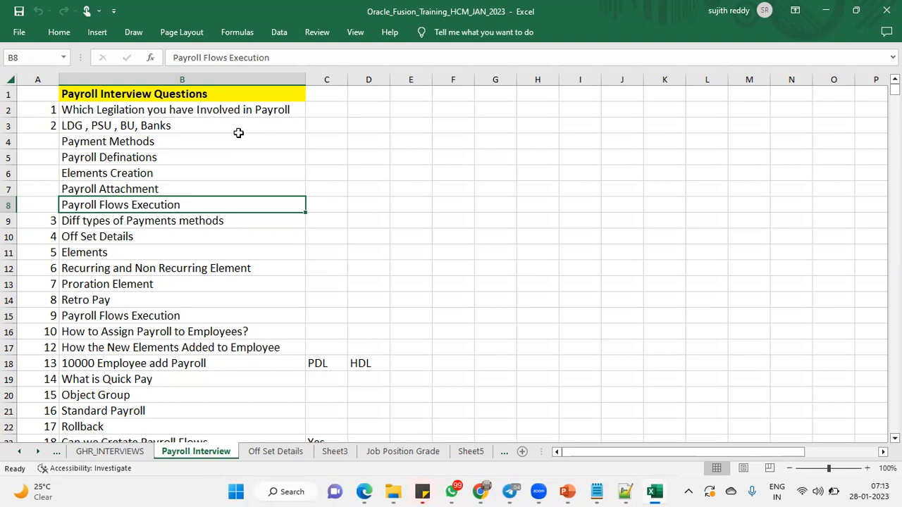
mouse_move(673, 280)
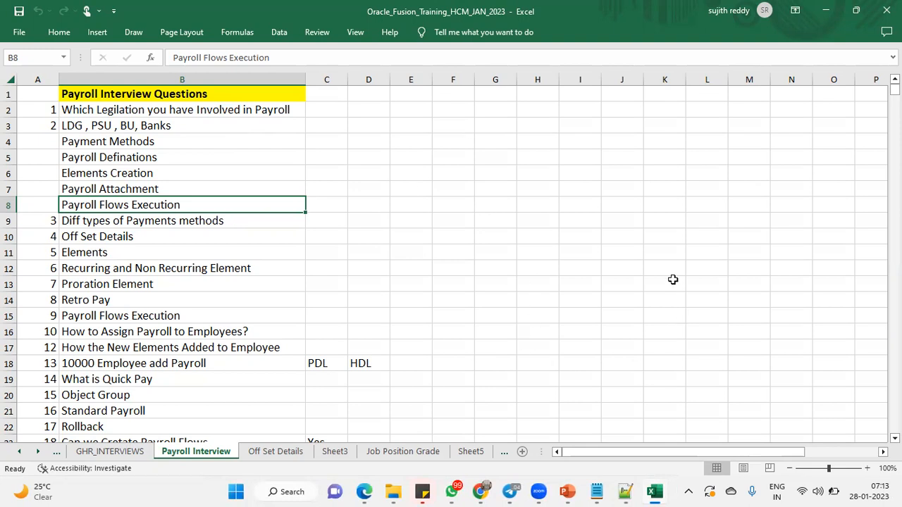
mouse_move(516, 175)
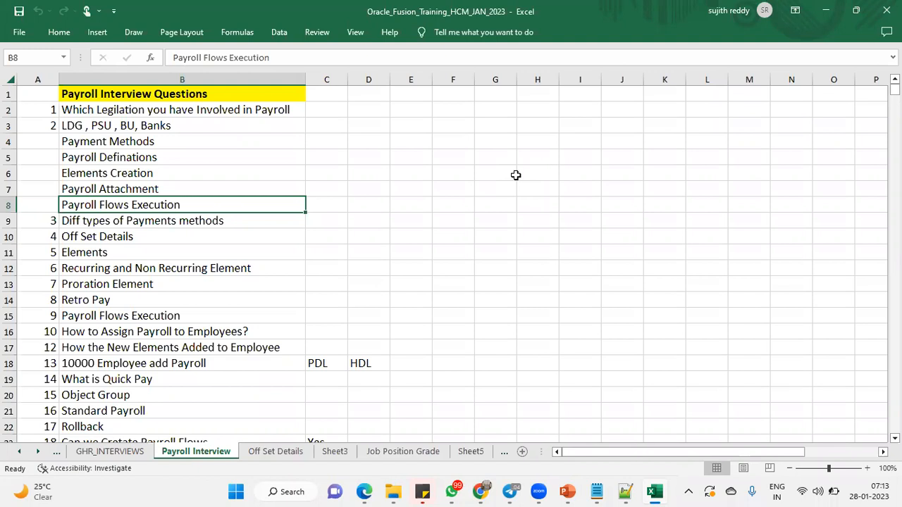
mouse_move(659, 219)
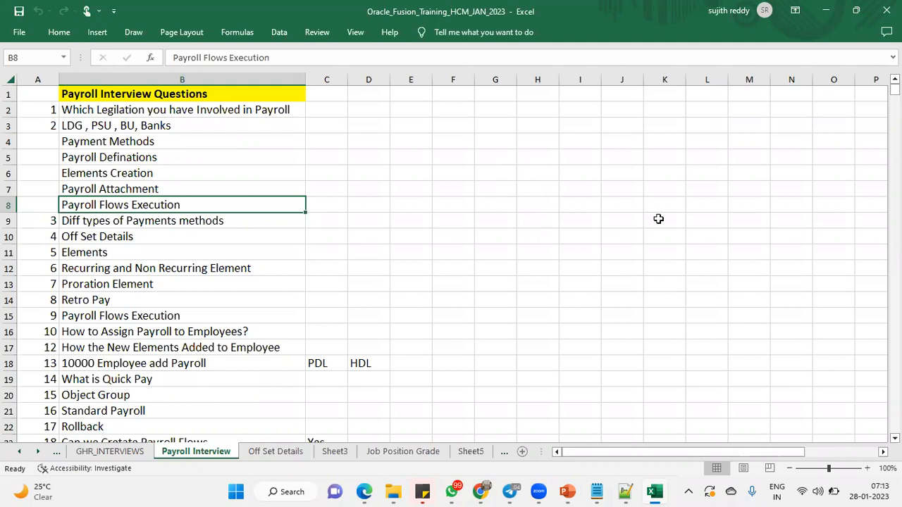
click(181, 220)
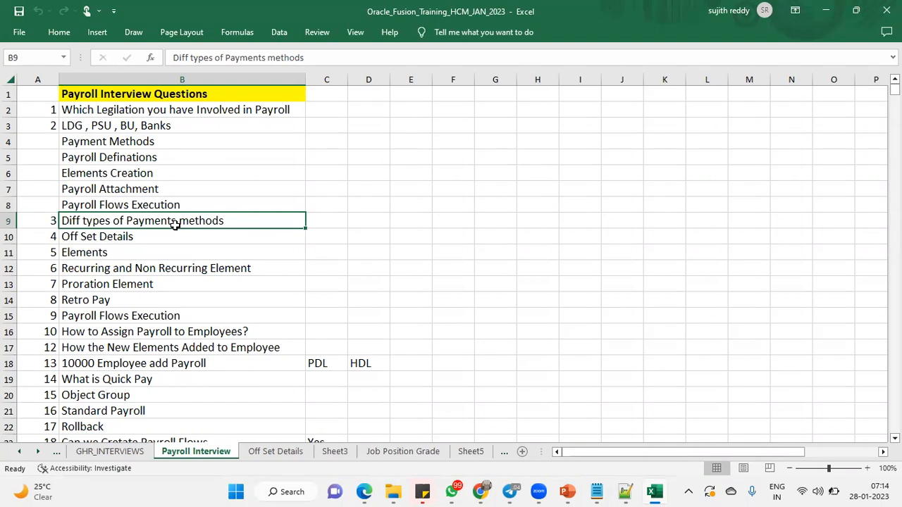
mouse_move(156, 240)
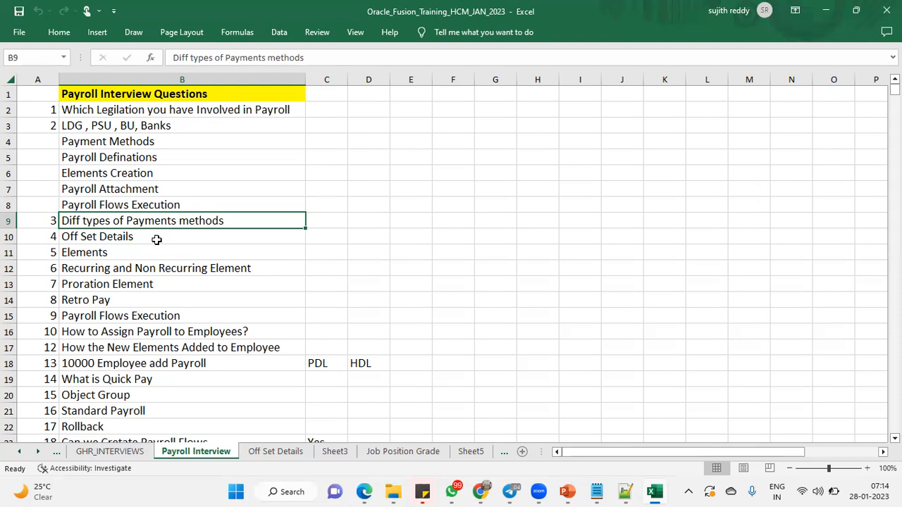
click(156, 268)
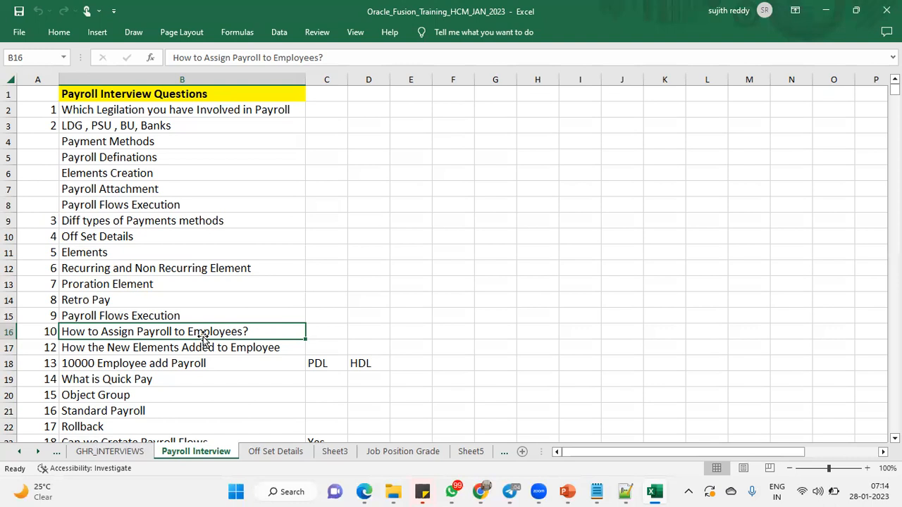
click(211, 347)
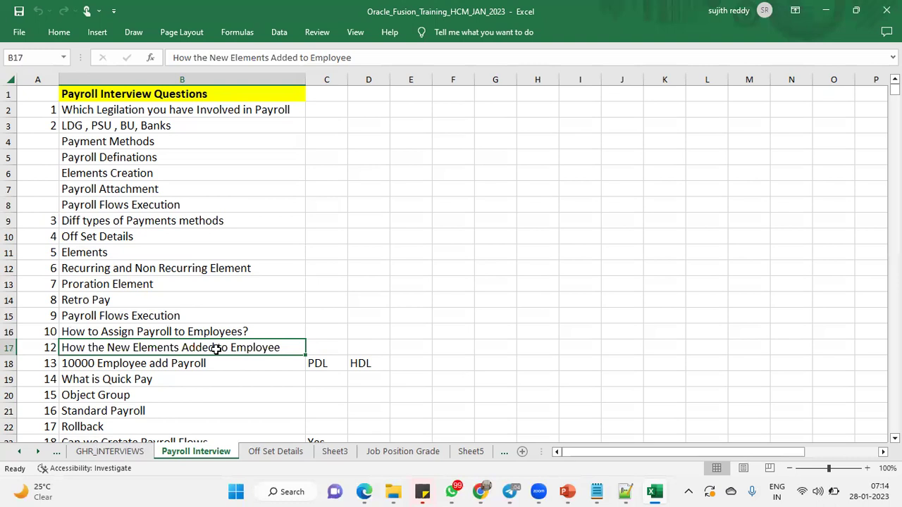
mouse_move(166, 382)
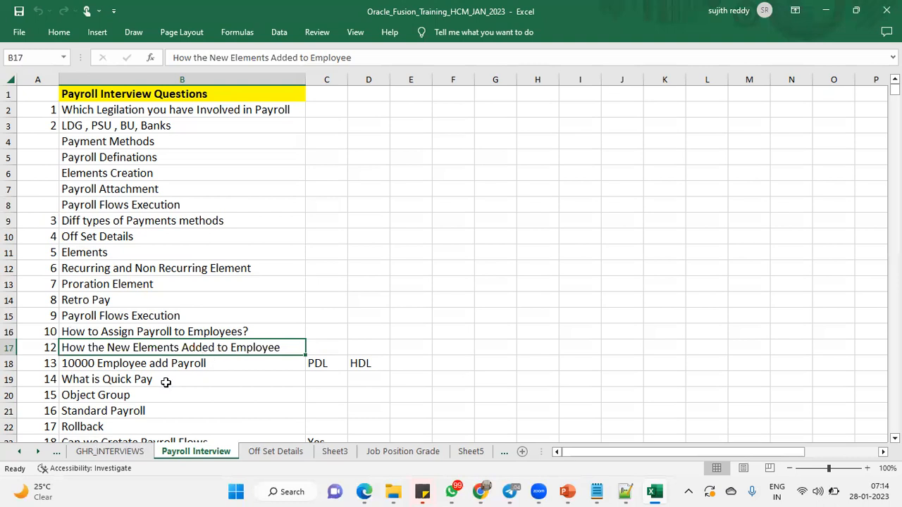
click(133, 363)
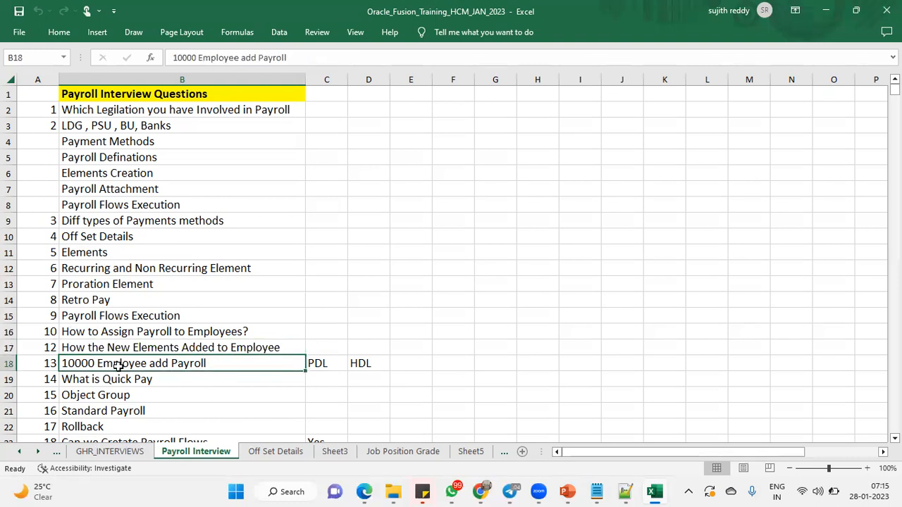
click(326, 363)
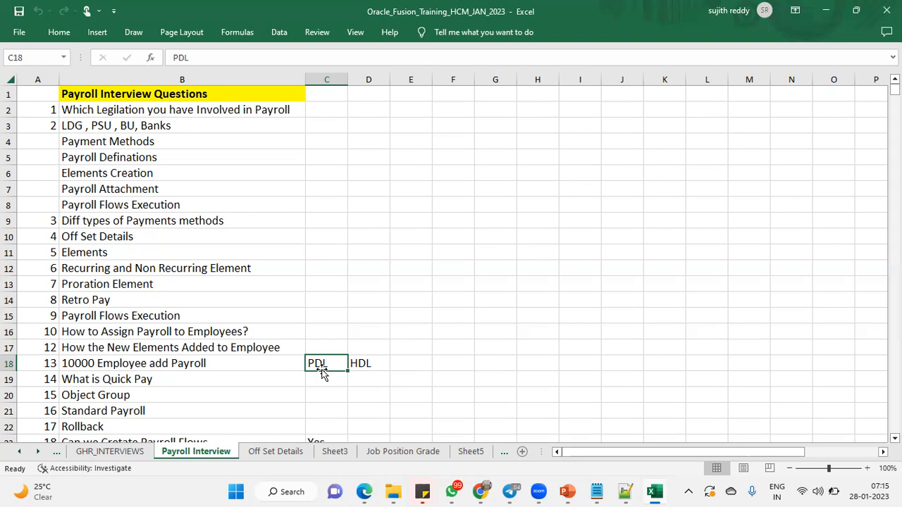
mouse_move(159, 396)
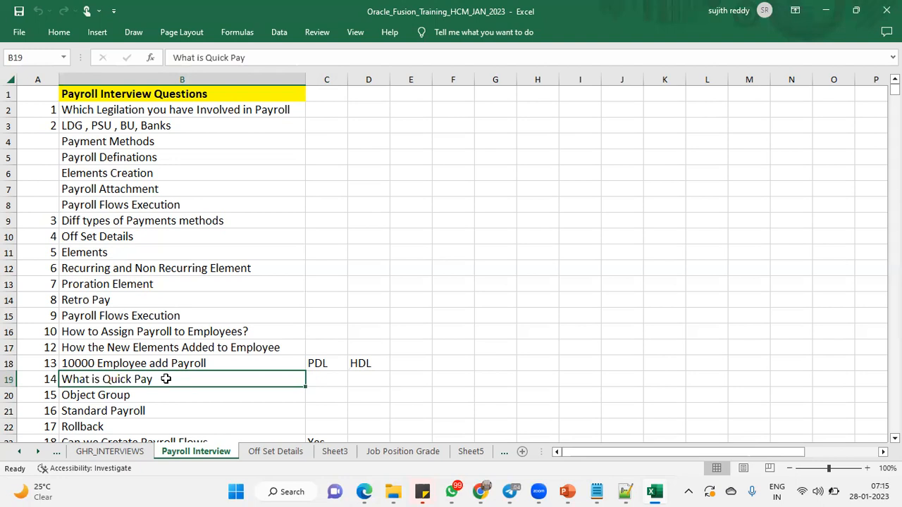
click(148, 395)
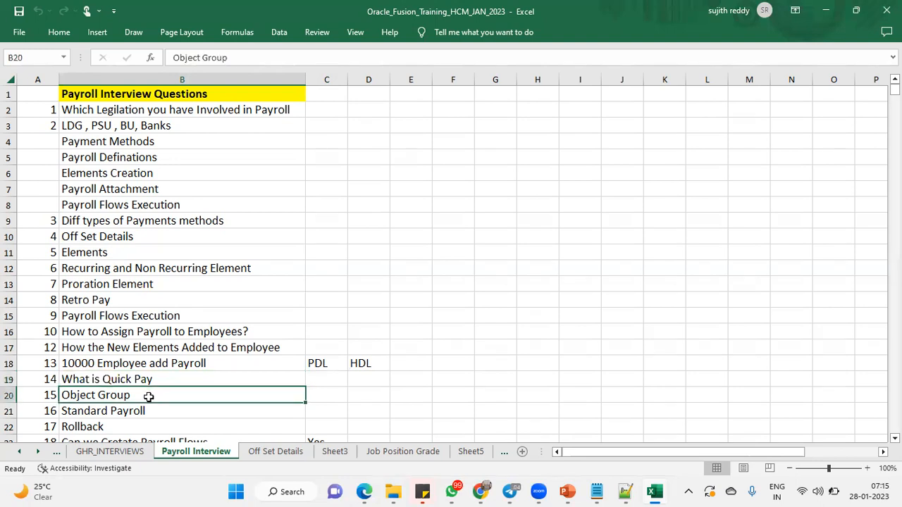
scroll(down, 3)
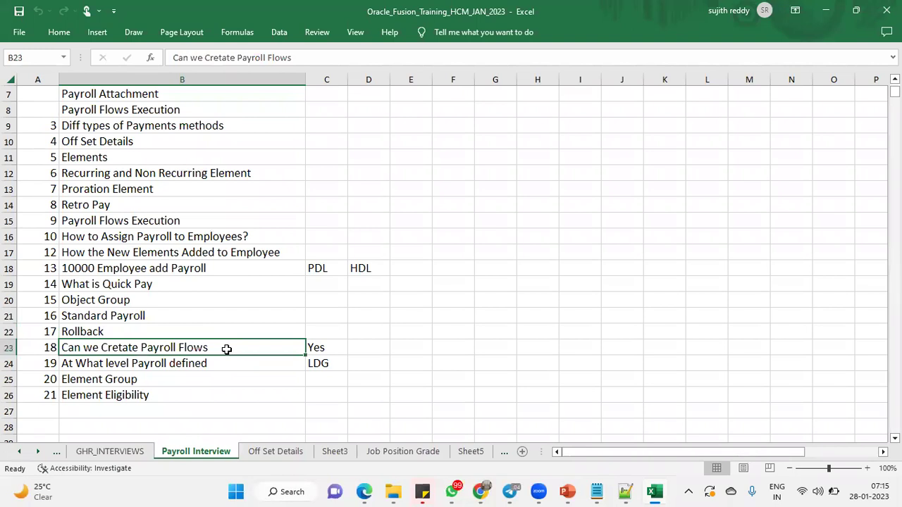
mouse_move(221, 364)
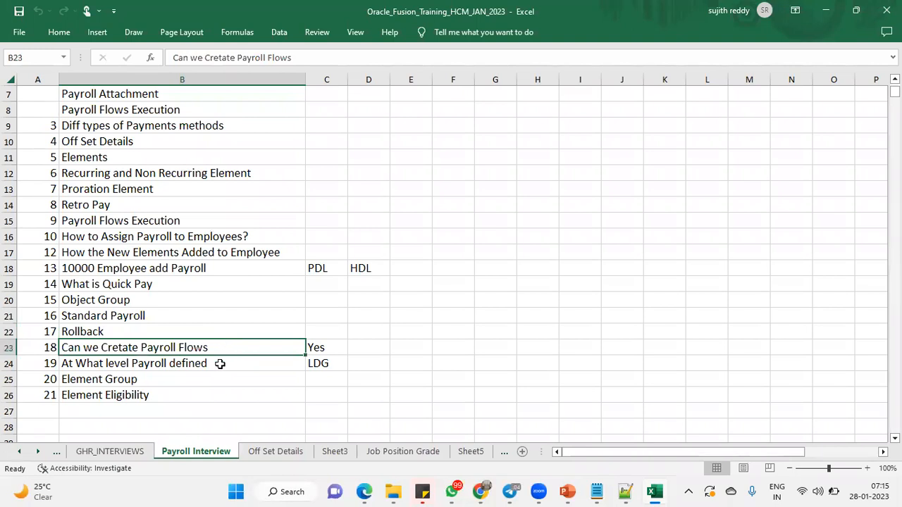
click(181, 363)
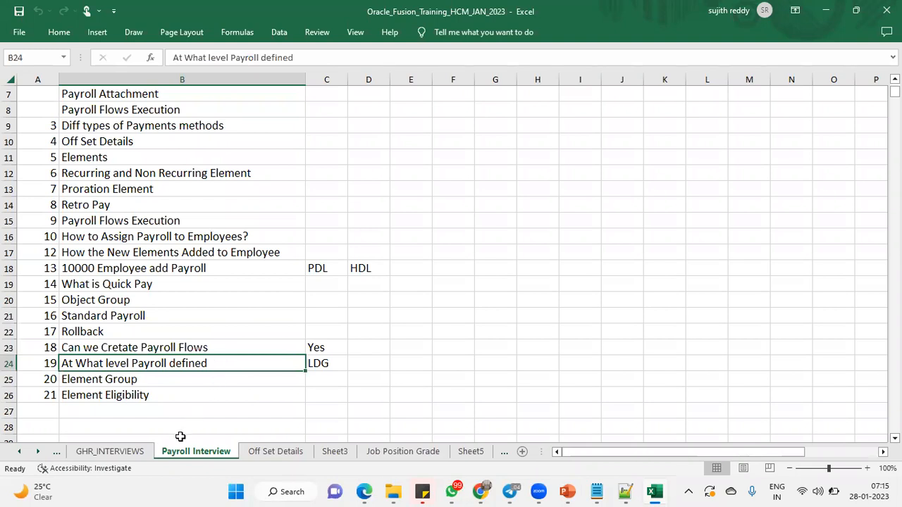
mouse_move(296, 393)
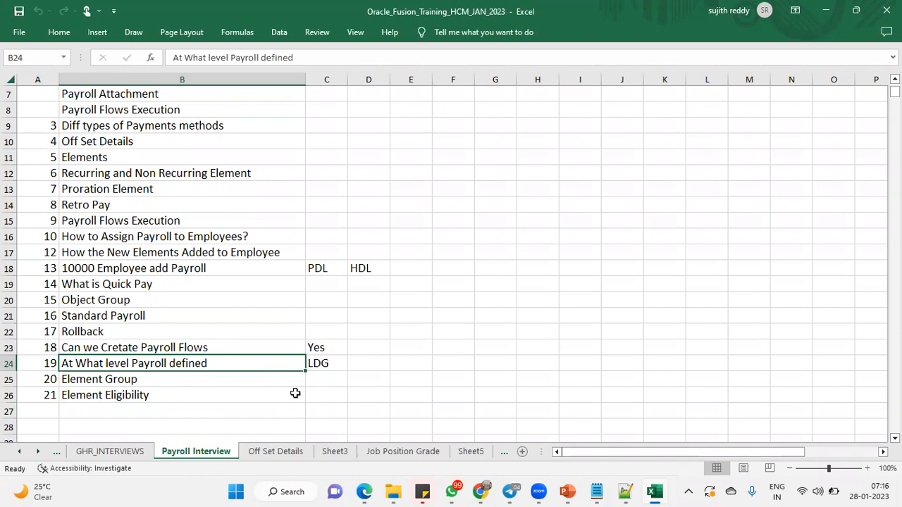
mouse_move(220, 331)
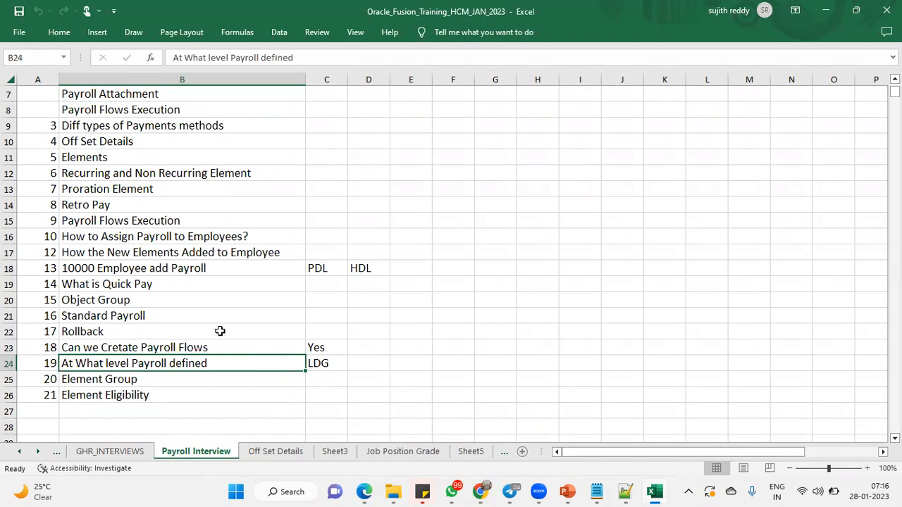
scroll(up, 3)
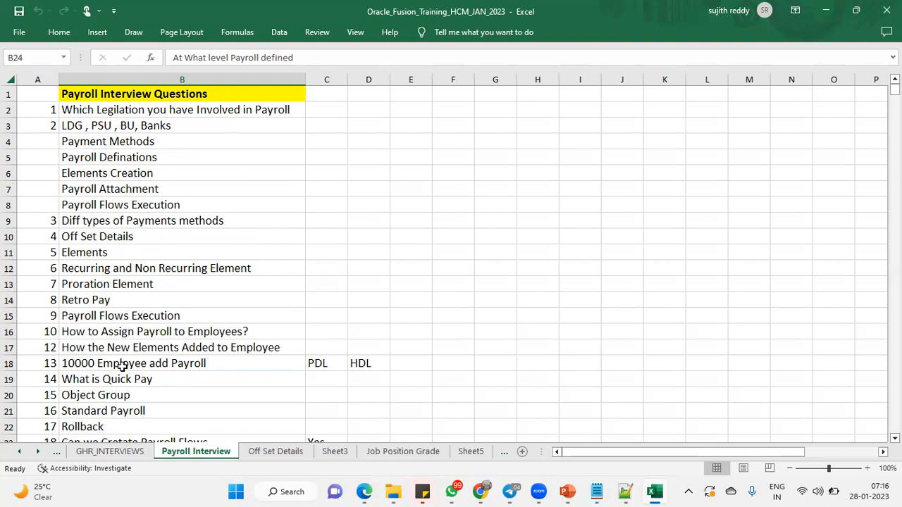
mouse_move(198, 211)
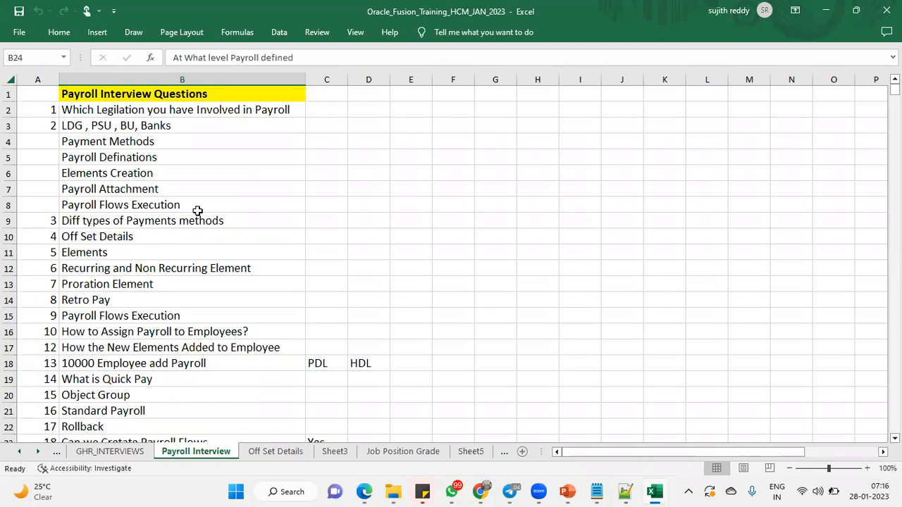
mouse_move(181, 6)
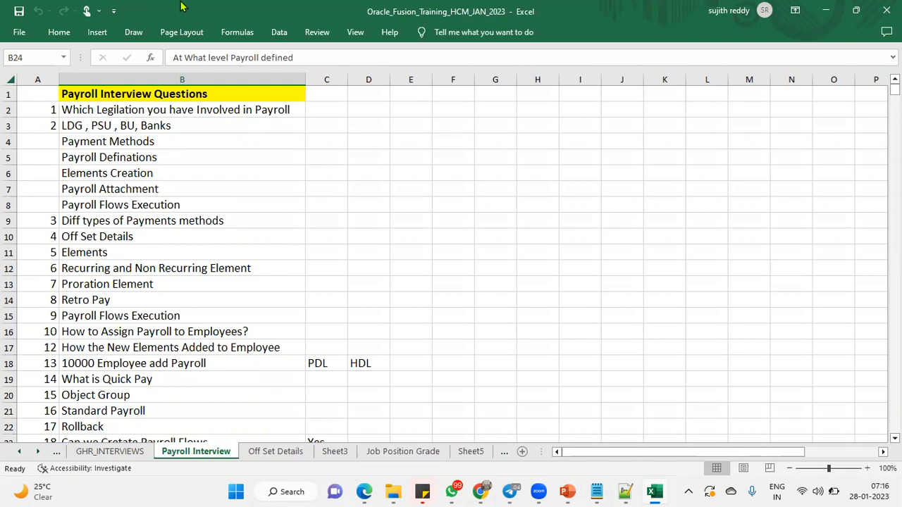
mouse_move(437, 284)
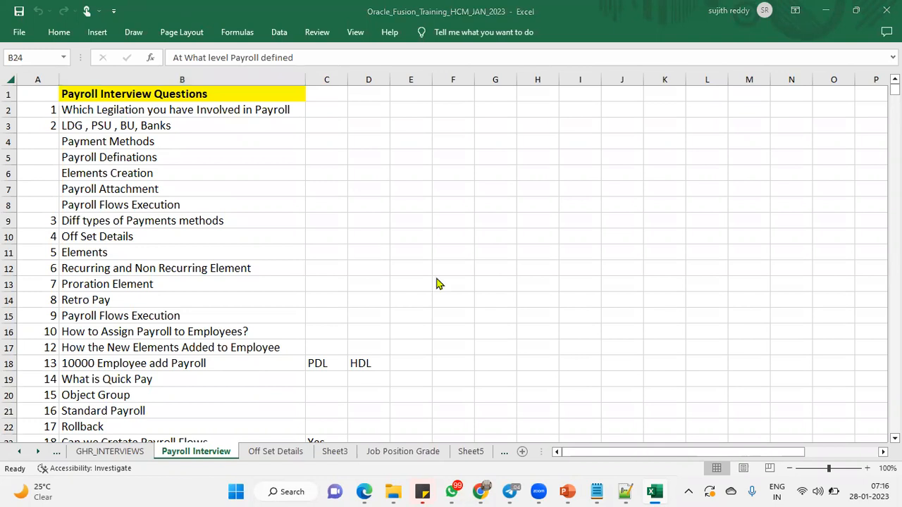